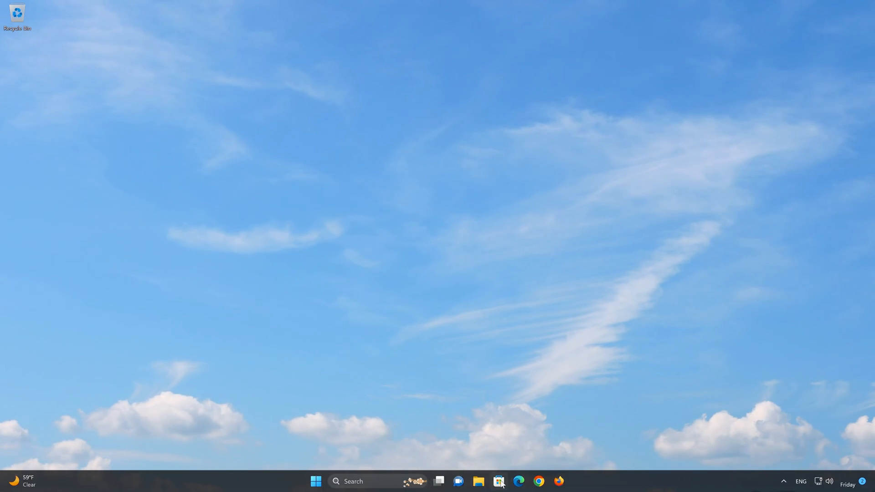
# - Launch Microsoft Store from the taskbar, landing on its Home page
pyautogui.click(499, 481)
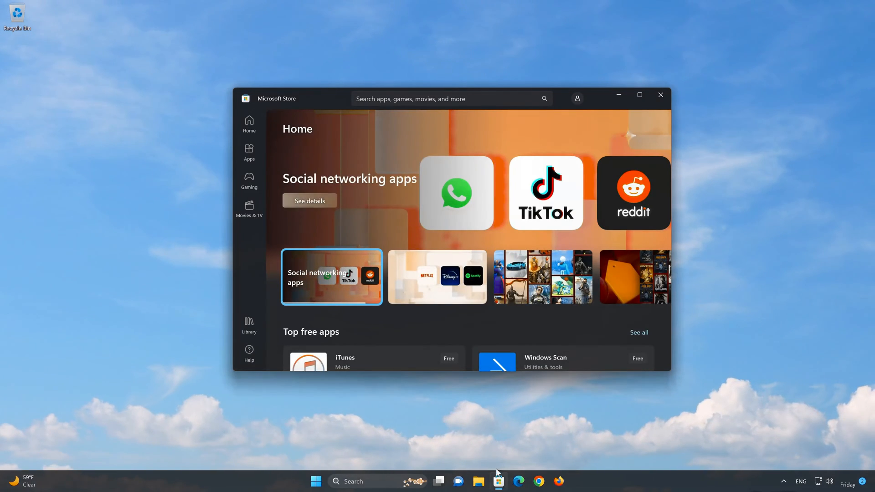
# - Search the Store for 'notepad' so Windows Notepad shows in the suggestions
pyautogui.click(447, 98)
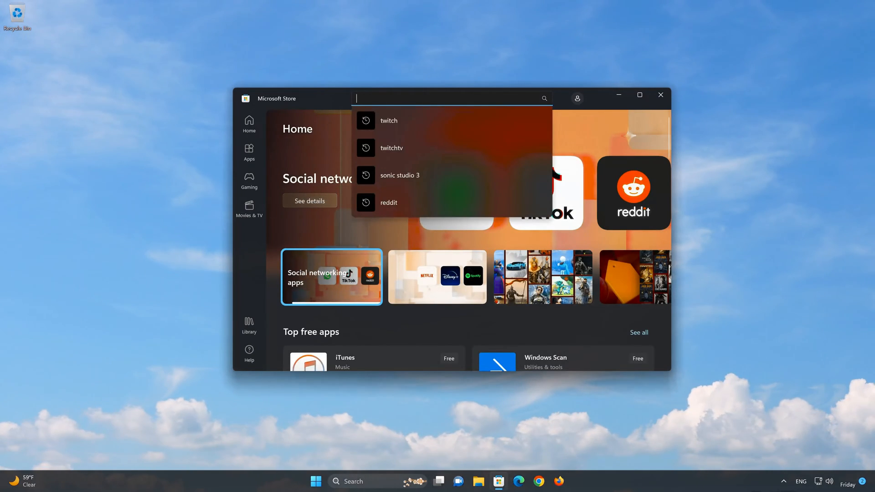
pyautogui.write('notepad')
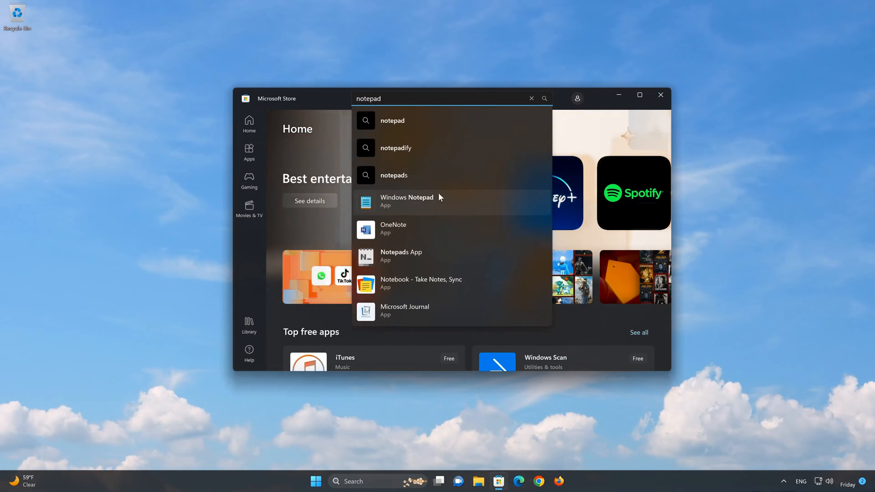
pyautogui.moveTo(431, 206)
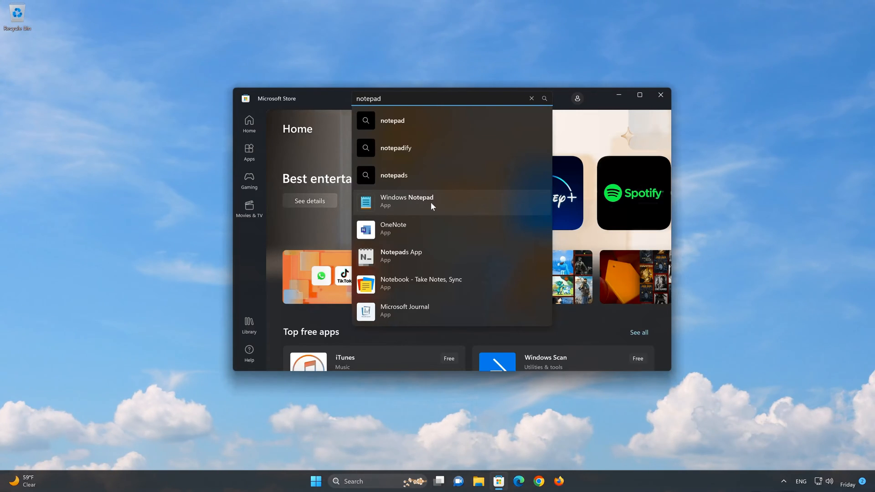
# - Install Windows Notepad from its Store page until Get changes to Open
pyautogui.click(407, 200)
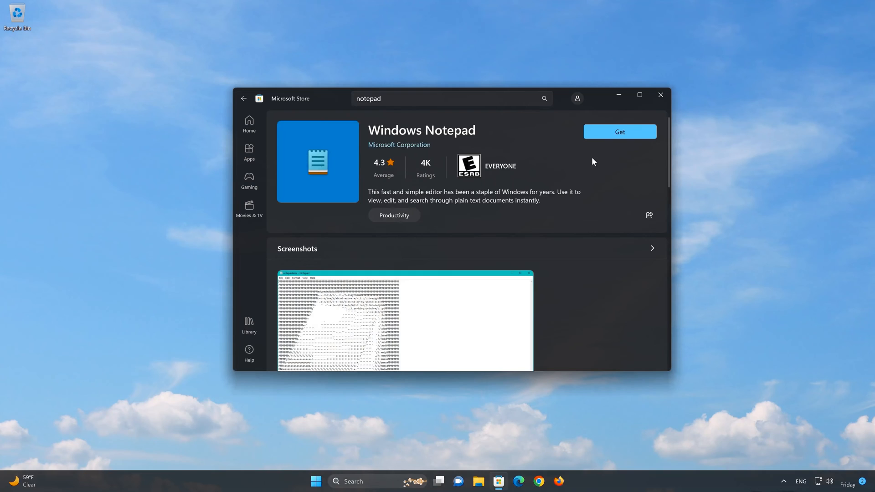
pyautogui.moveTo(633, 128)
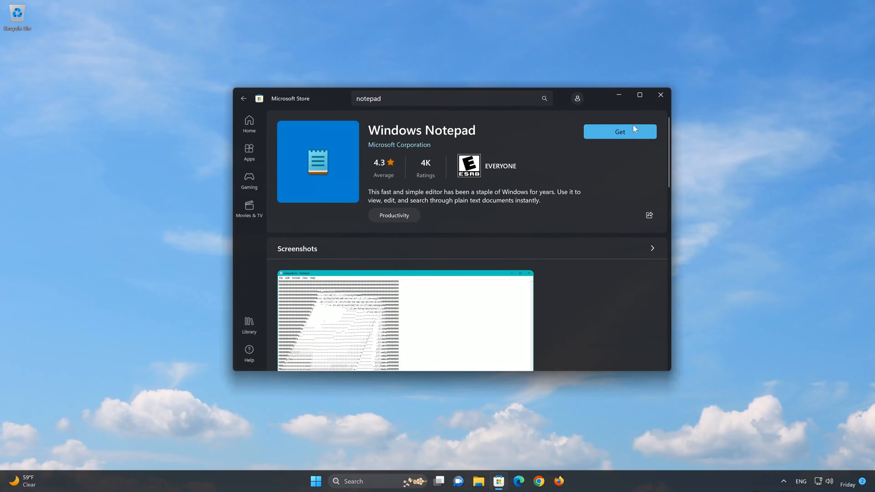
pyautogui.click(620, 132)
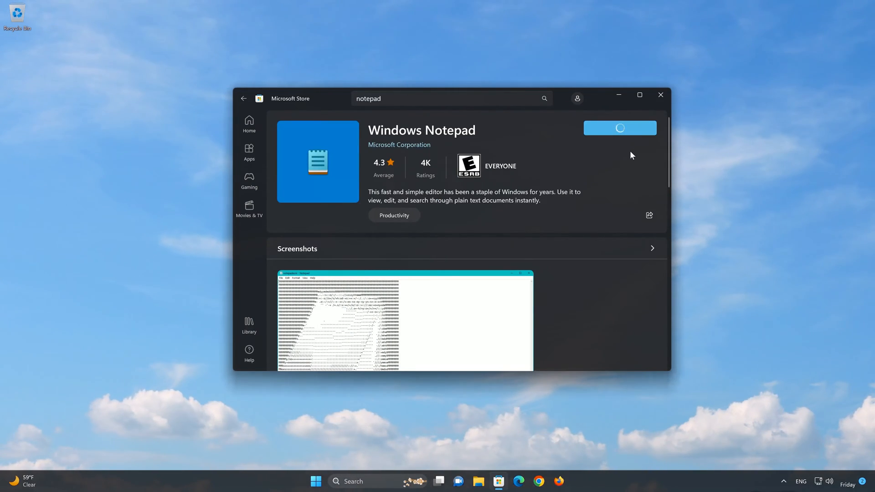
pyautogui.click(620, 128)
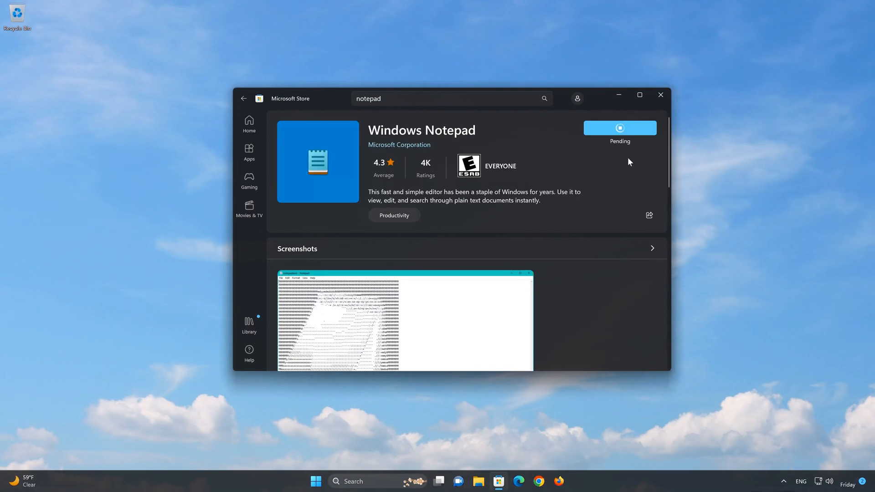
pyautogui.click(620, 128)
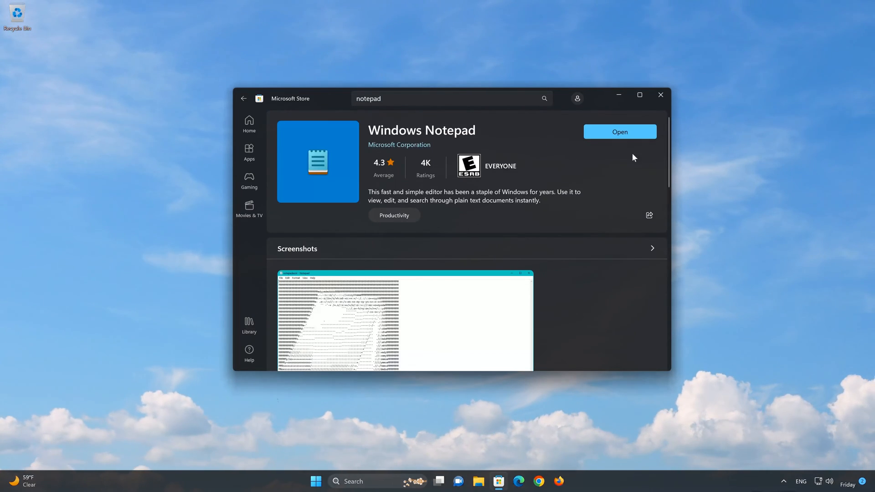
pyautogui.moveTo(619, 131)
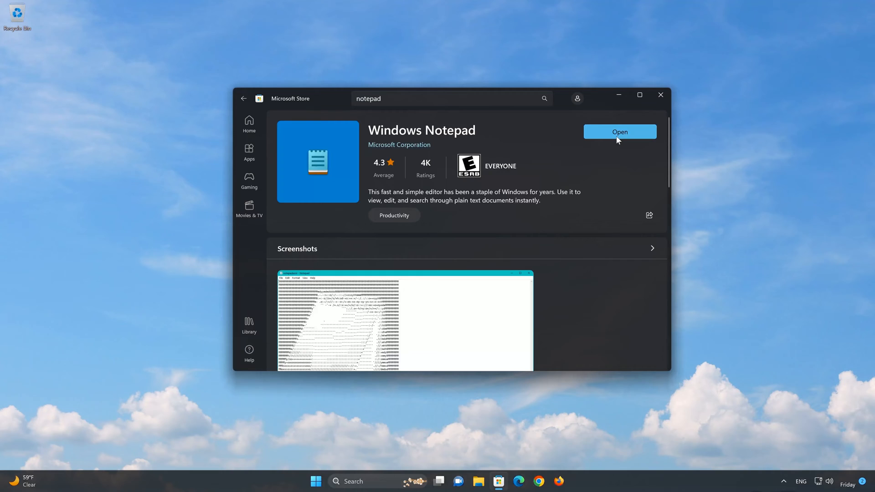
pyautogui.click(619, 131)
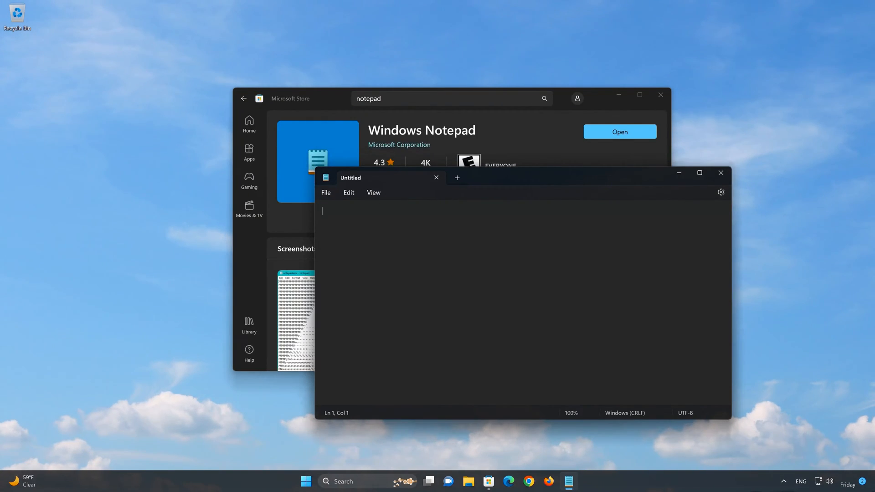
pyautogui.write('ds')
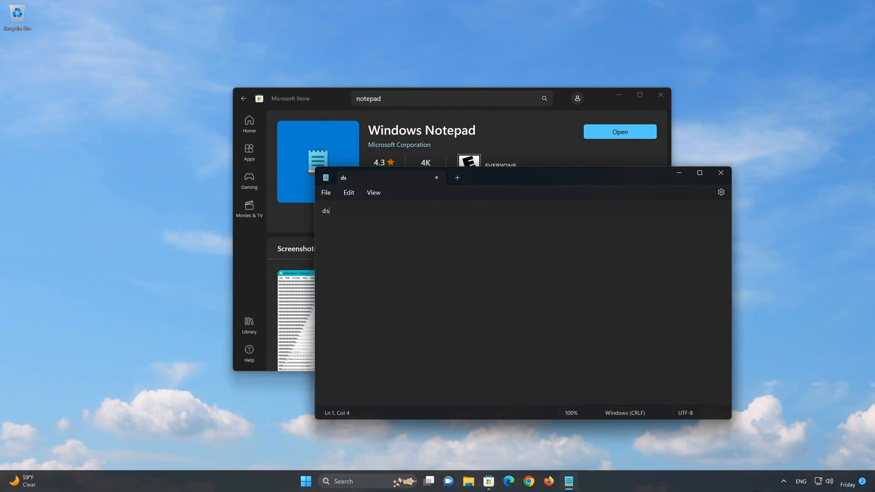
pyautogui.click(720, 173)
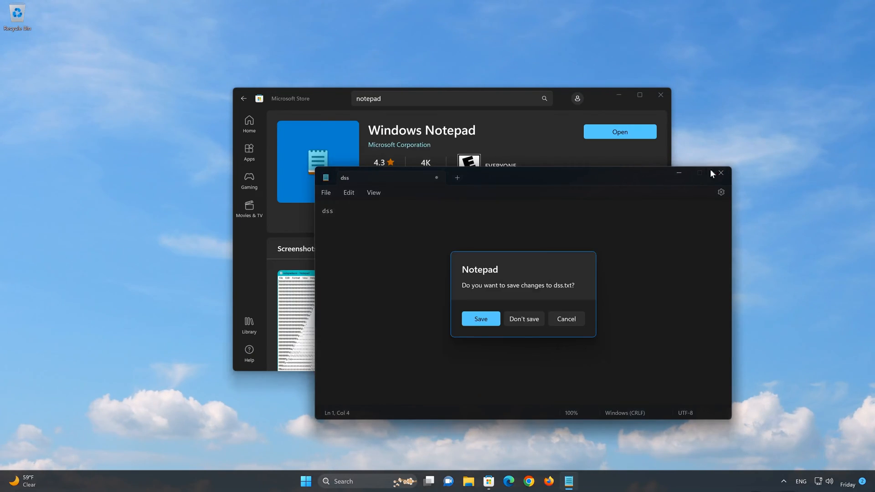
pyautogui.click(523, 320)
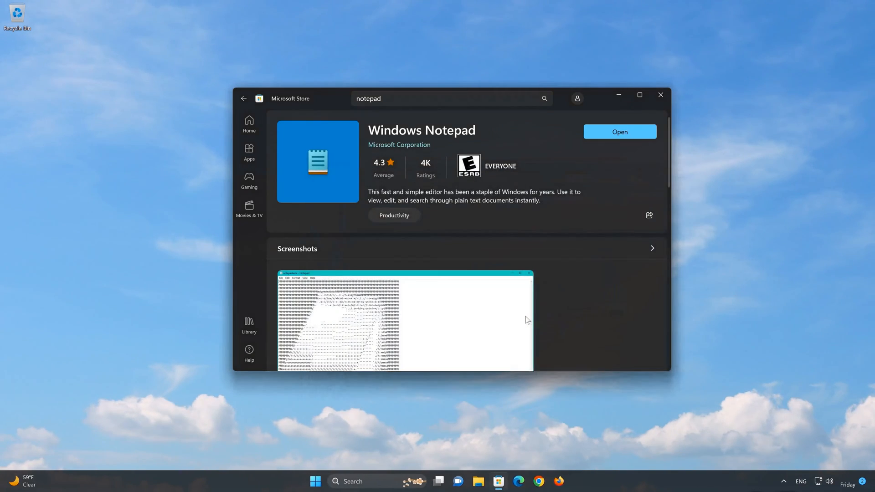
# - View the Notepad screenshot enlarged, then close Microsoft Store to the desktop
pyautogui.click(403, 318)
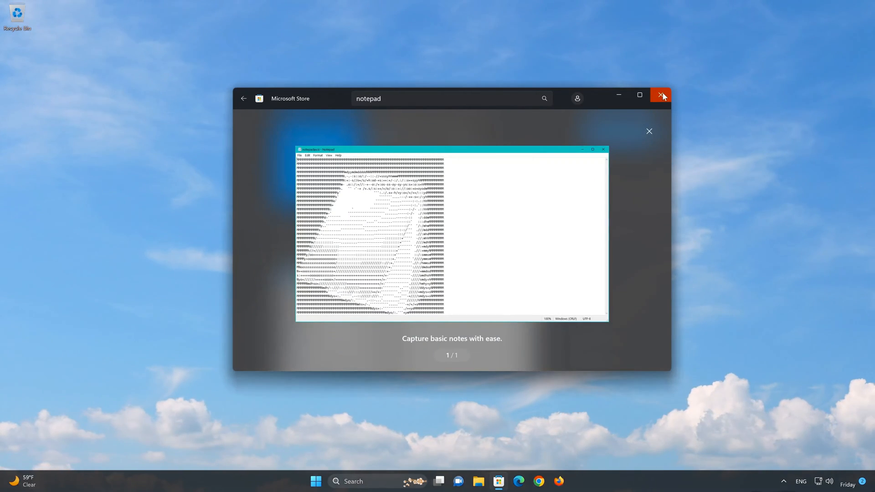
pyautogui.click(662, 96)
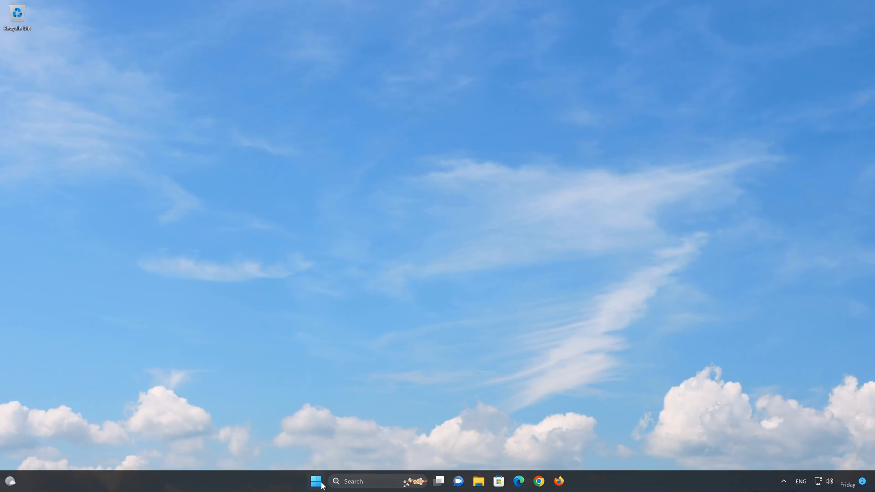
# - Launch Settings from the Start menu and go to its Apps category
pyautogui.click(316, 482)
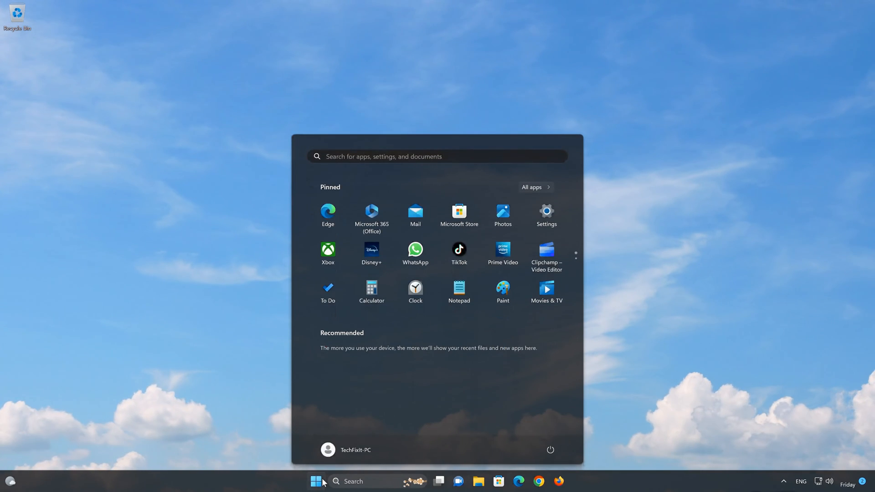
pyautogui.moveTo(546, 217)
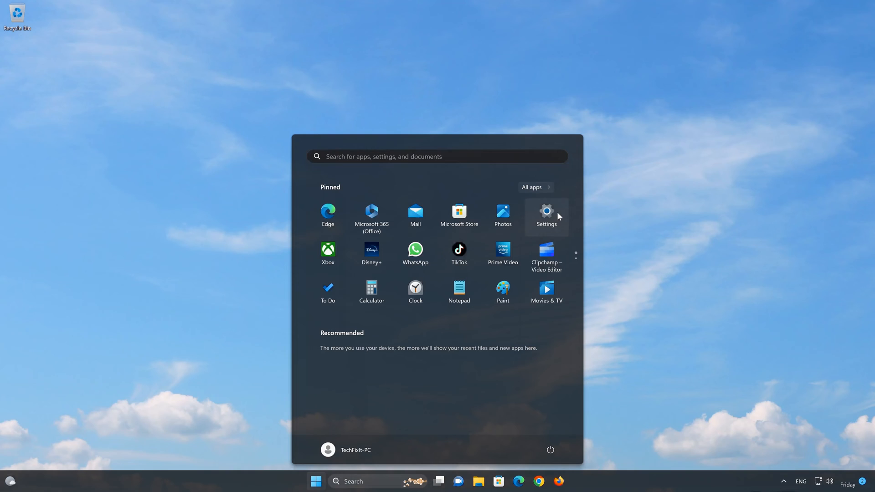
pyautogui.click(546, 216)
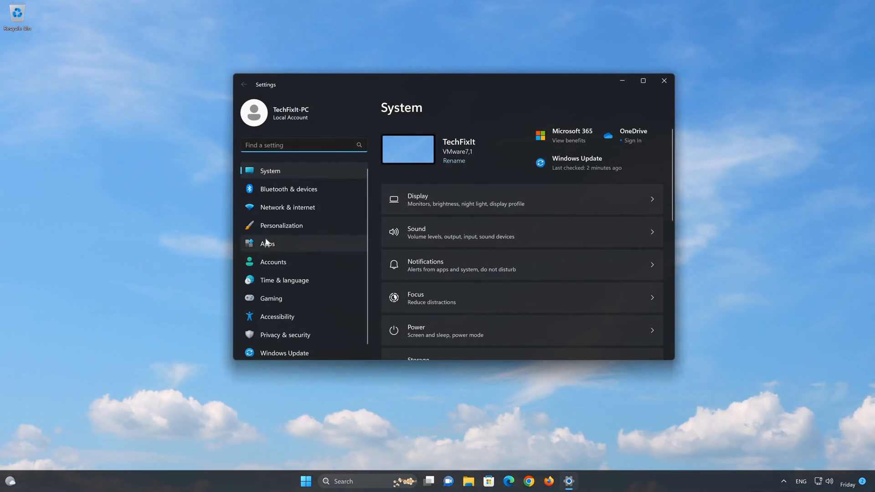
pyautogui.click(267, 244)
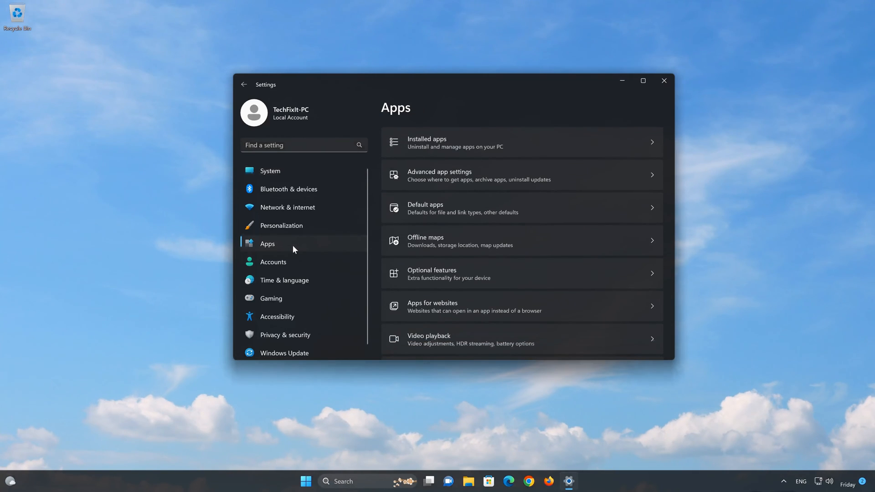
pyautogui.moveTo(531, 136)
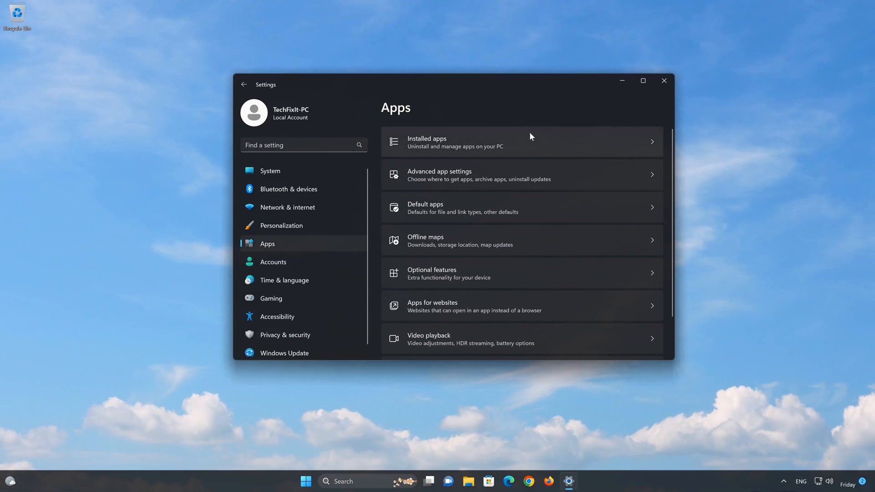
# - Show the Installed apps list and scroll down to Notepad's entry
pyautogui.click(520, 143)
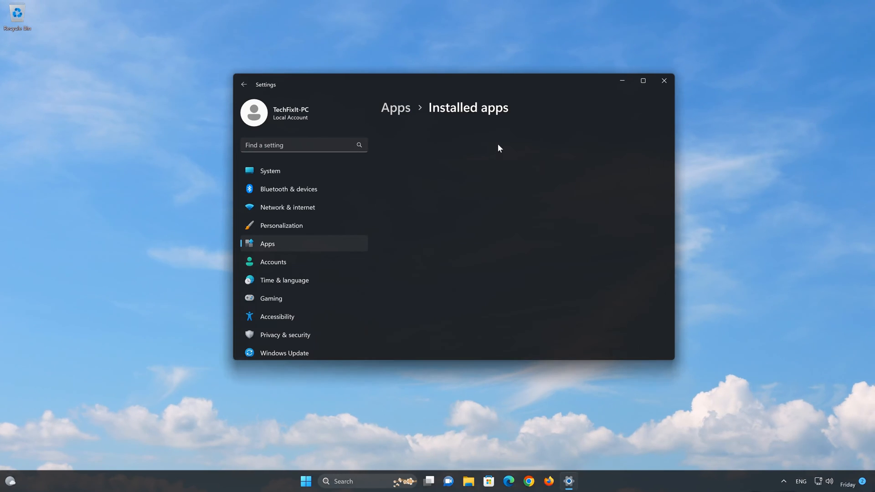
pyautogui.click(267, 244)
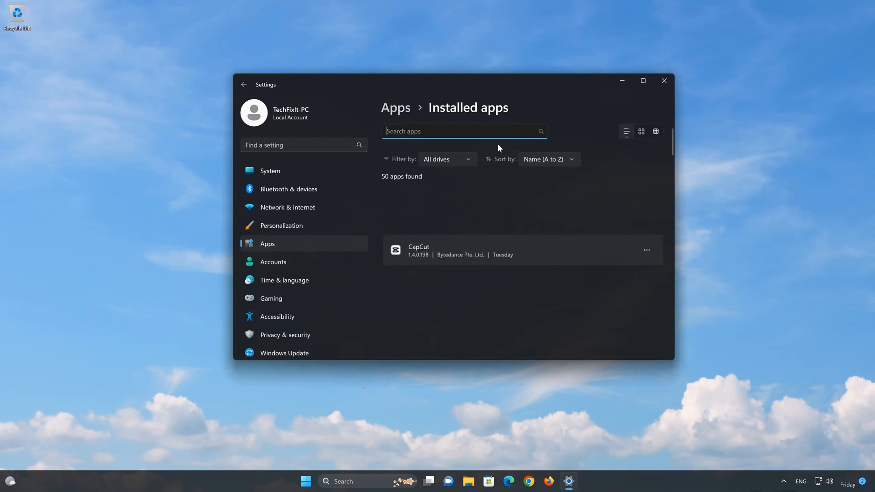
pyautogui.scroll(-3)
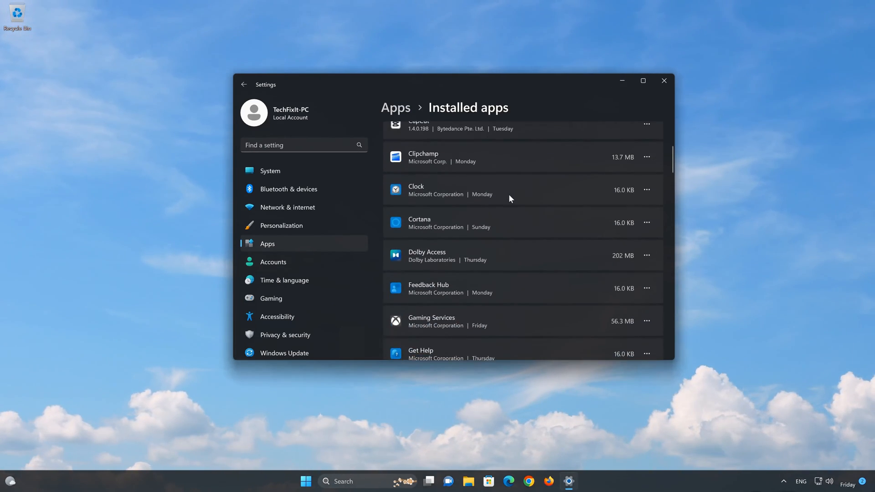
pyautogui.scroll(-3)
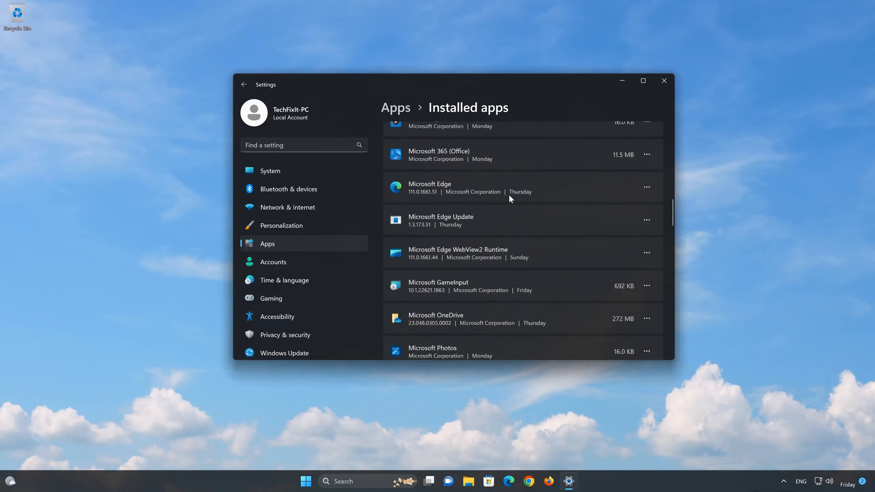
pyautogui.scroll(-3)
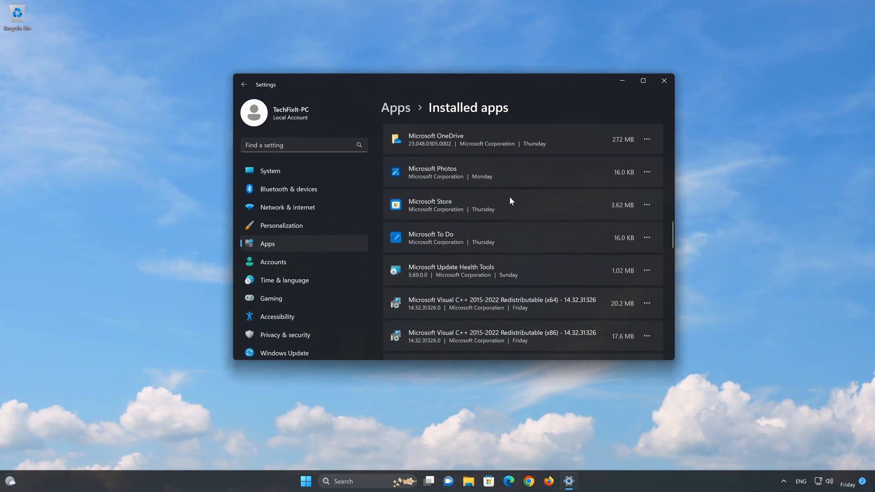
pyautogui.scroll(-3)
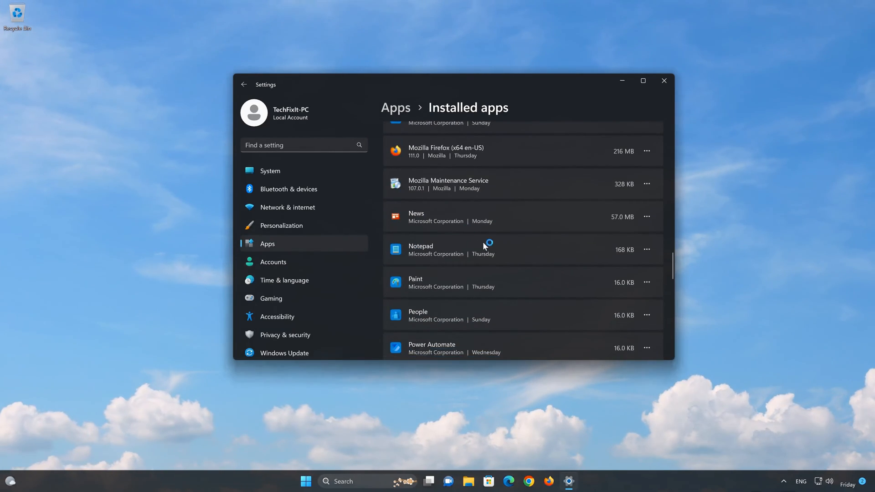
pyautogui.moveTo(640, 267)
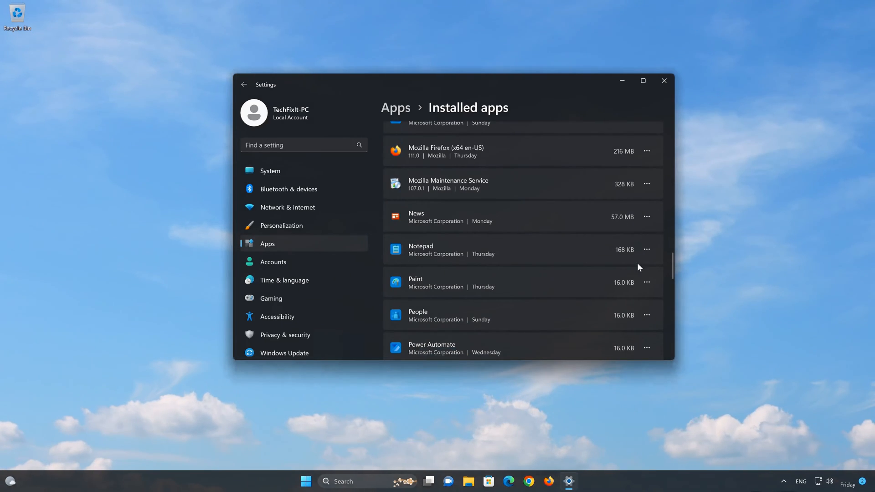
# - Go to Notepad's Advanced options page and scroll to its Uninstall section
pyautogui.click(647, 250)
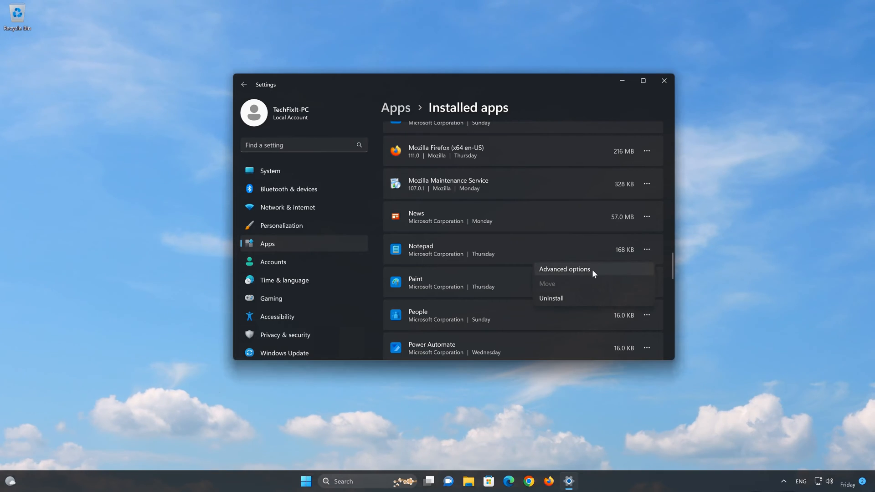
pyautogui.click(563, 269)
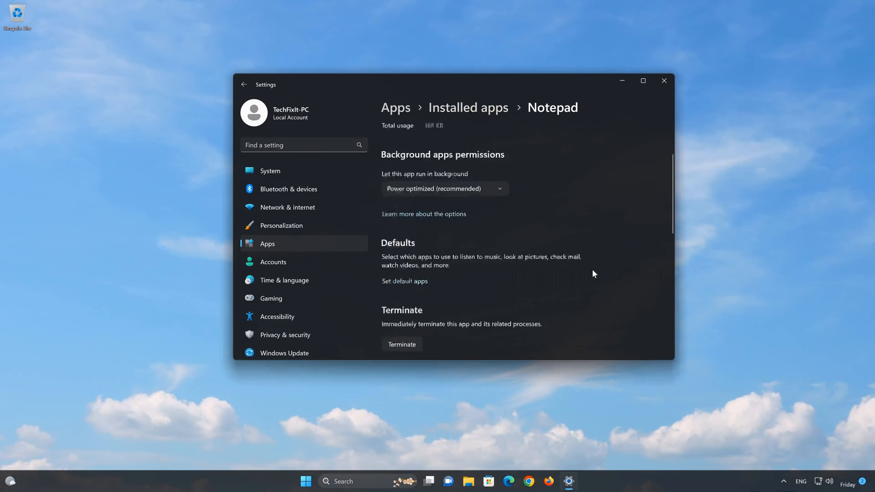
pyautogui.scroll(-3)
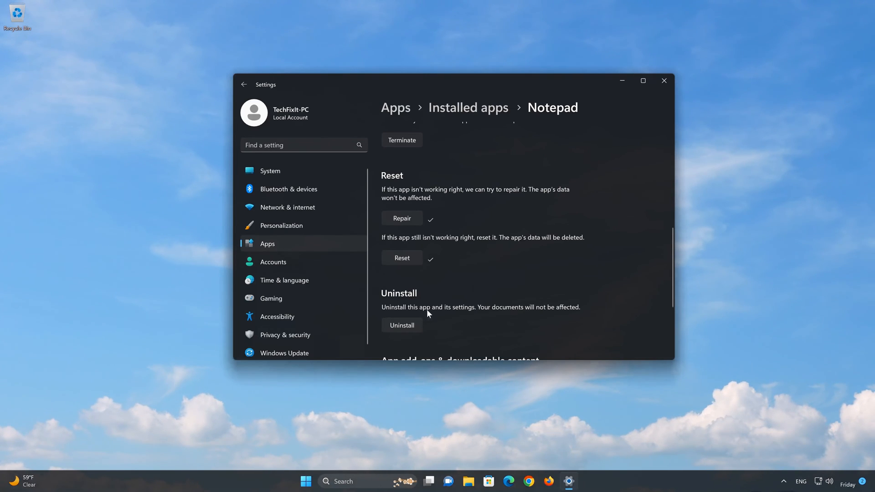
pyautogui.moveTo(589, 309)
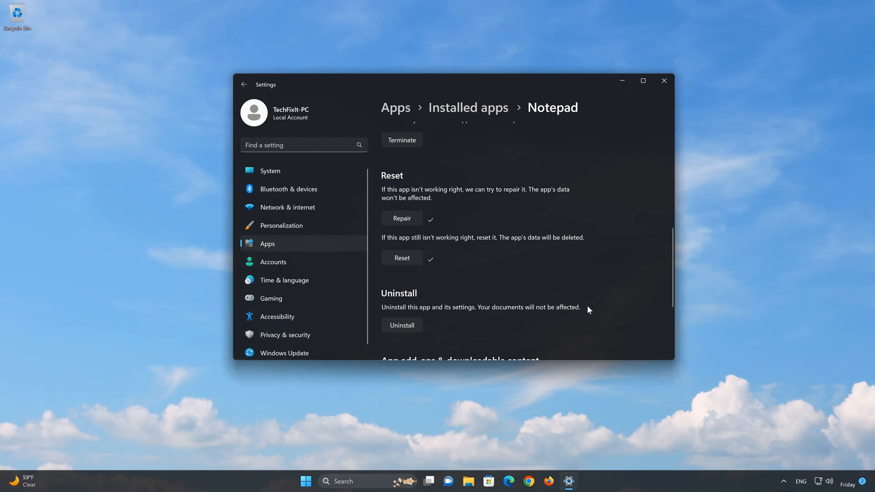
pyautogui.moveTo(387, 353)
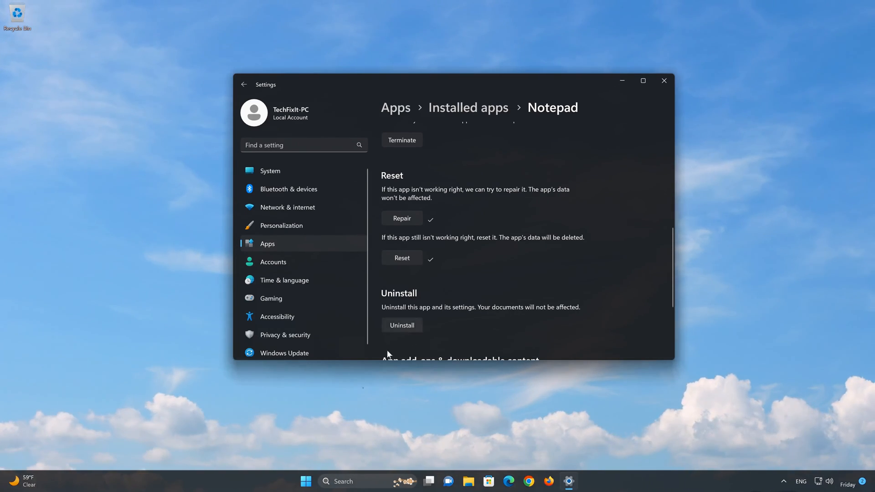
# - Uninstall Notepad, then close Settings to leave the desktop showing
pyautogui.click(401, 326)
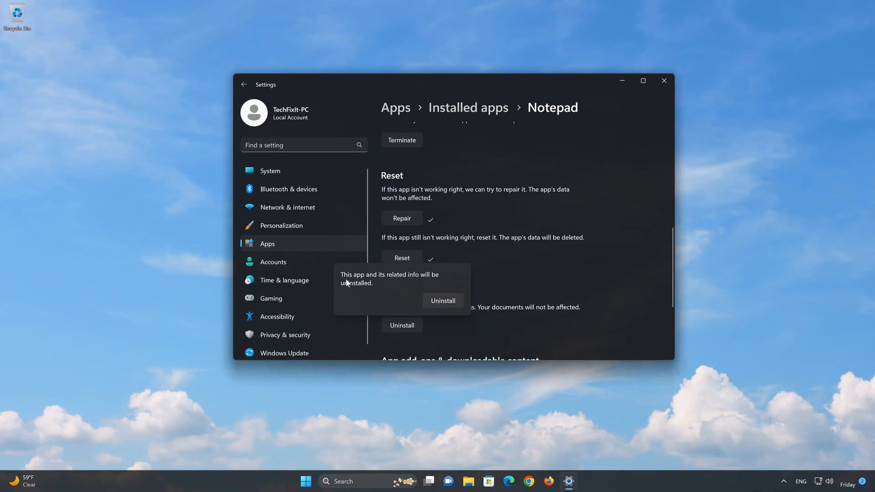
pyautogui.moveTo(452, 284)
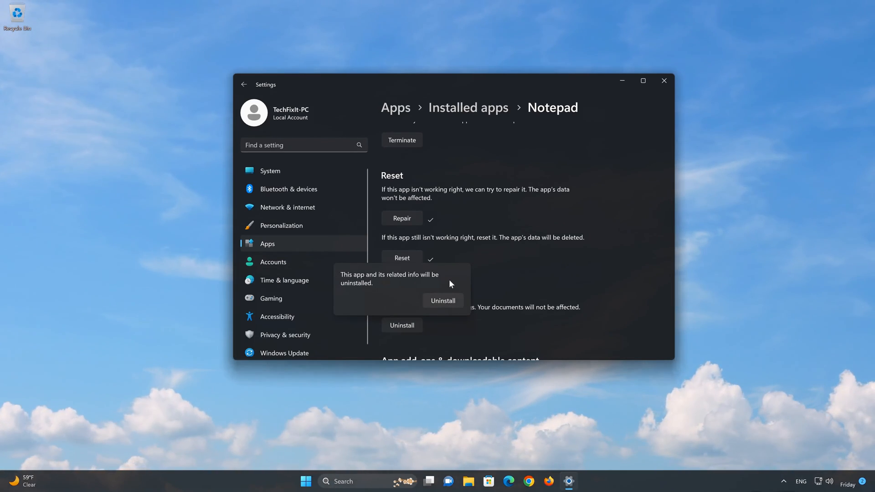
pyautogui.moveTo(446, 314)
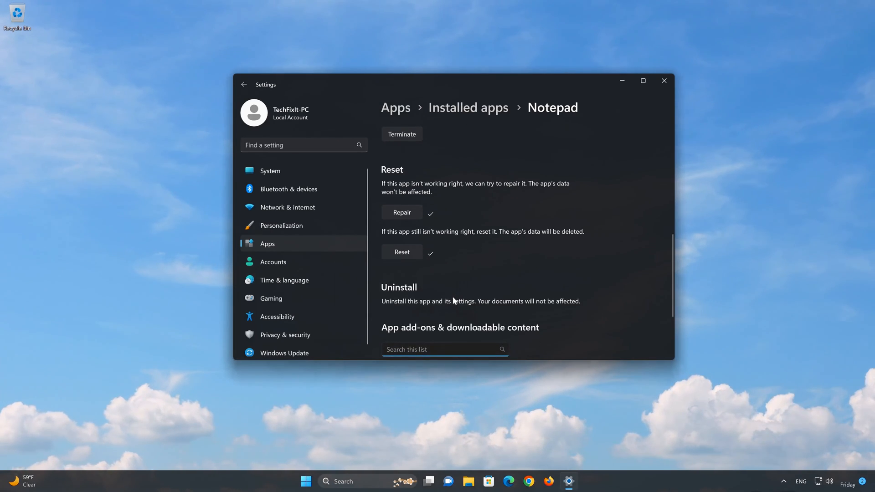
pyautogui.click(663, 81)
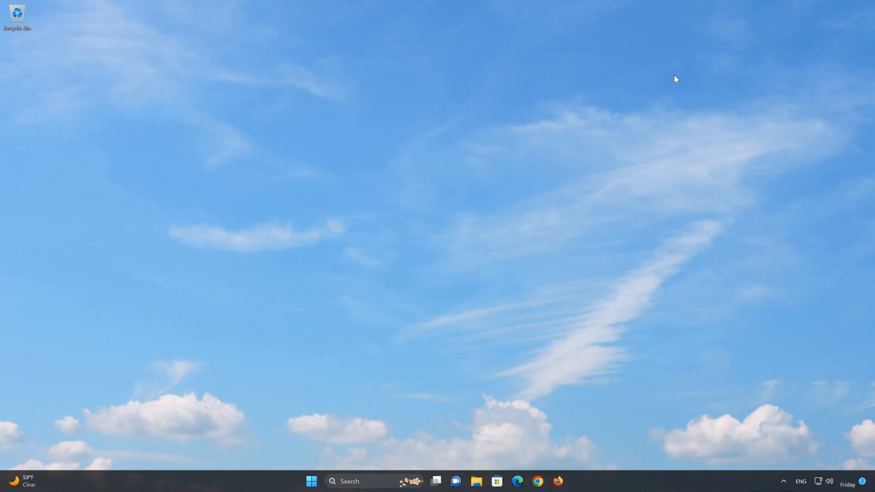